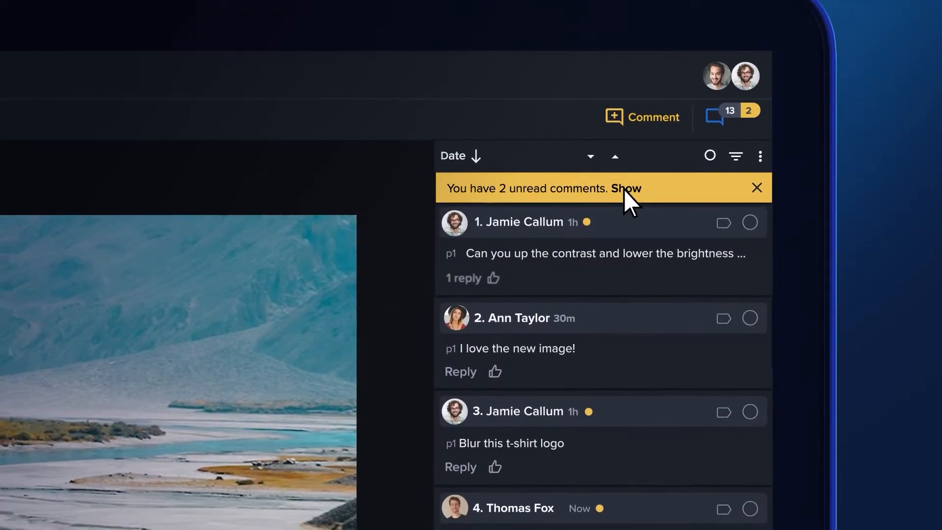
Step: Filter the comments panel to the 2 unread of 13 via the unread-comments banner
{"action": "left_click", "coordinate": [627, 188]}
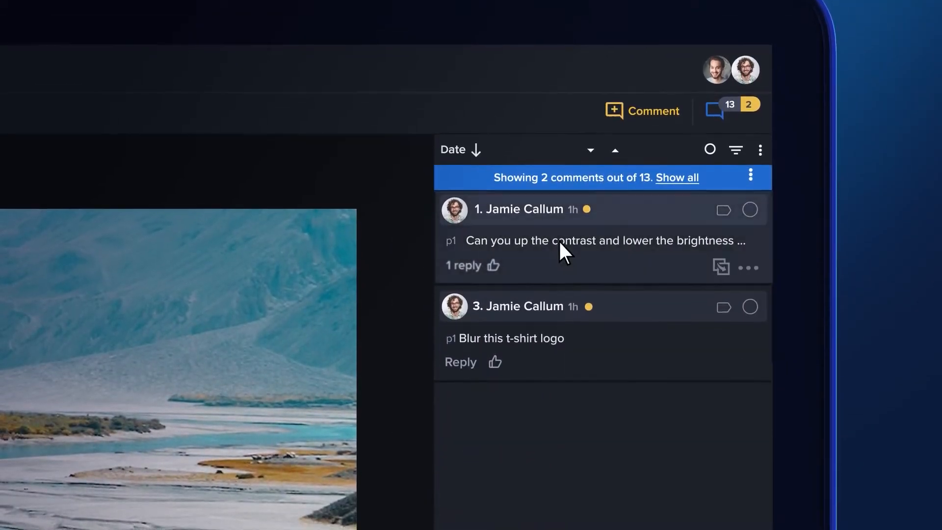
{"action": "left_click", "coordinate": [462, 264]}
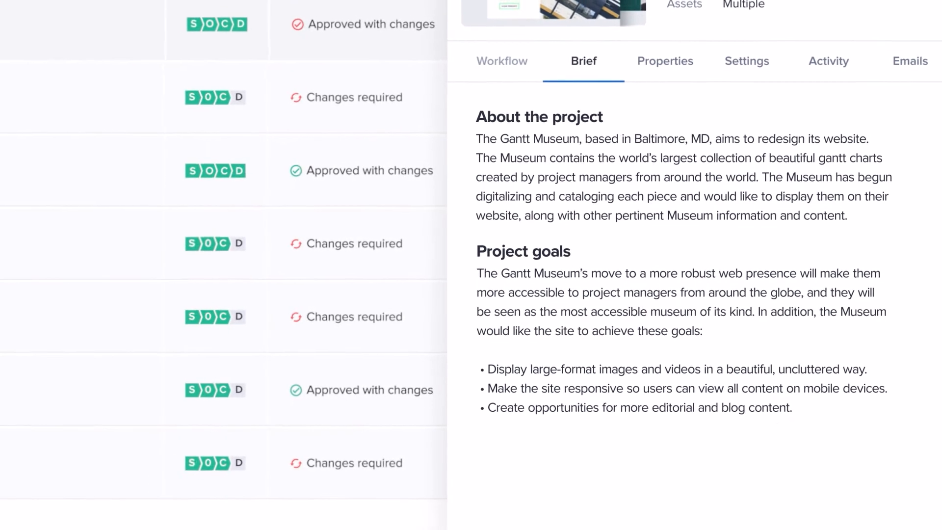
Step: Scroll the Brief through the About the project and Project goals sections
{"action": "scroll", "scroll_direction": "down", "scroll_amount": 3}
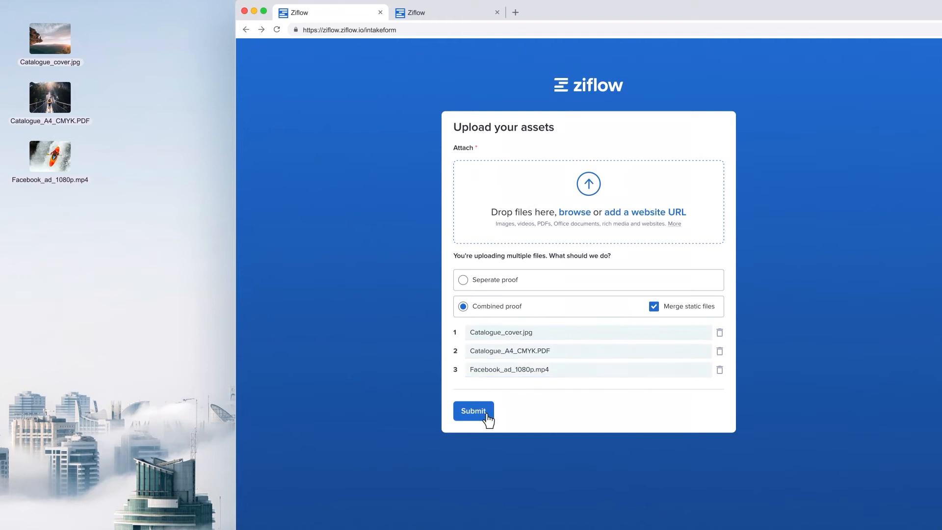
Step: Submit Catalogue_cover.jpg, Catalogue_A4_CMYK.PDF and Facebook_ad_1080p.mp4 as one combined proof with static files merged
{"action": "left_click", "coordinate": [473, 411]}
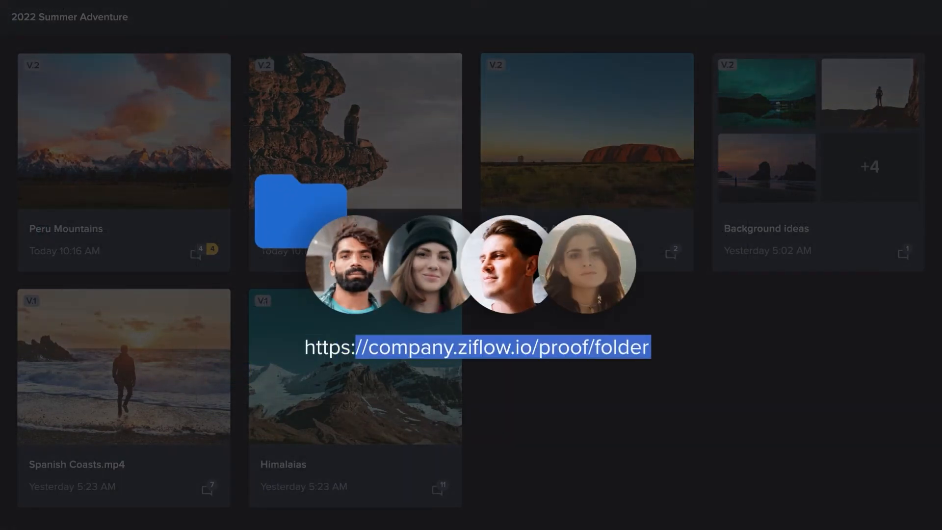
Step: Select the word 'folder' in the company.ziflow.io/proof/folder share link
{"action": "double_click", "coordinate": [619, 347]}
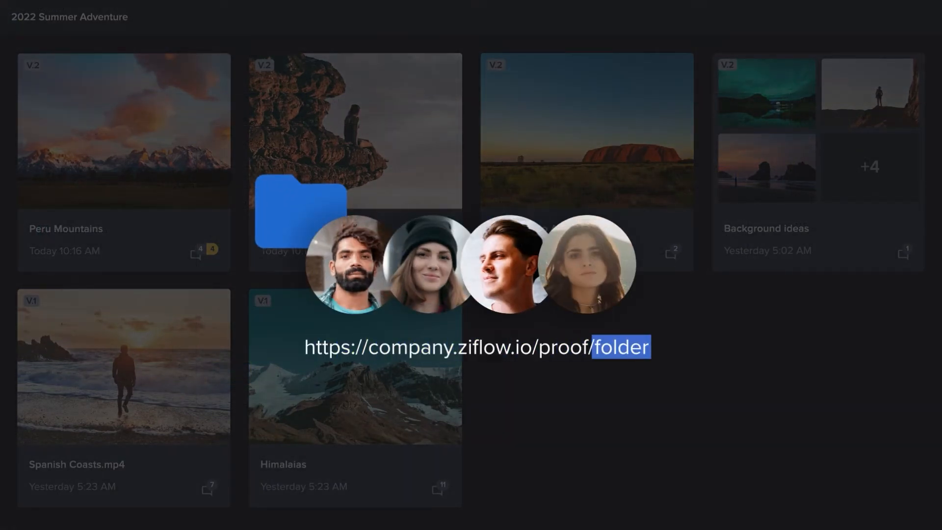